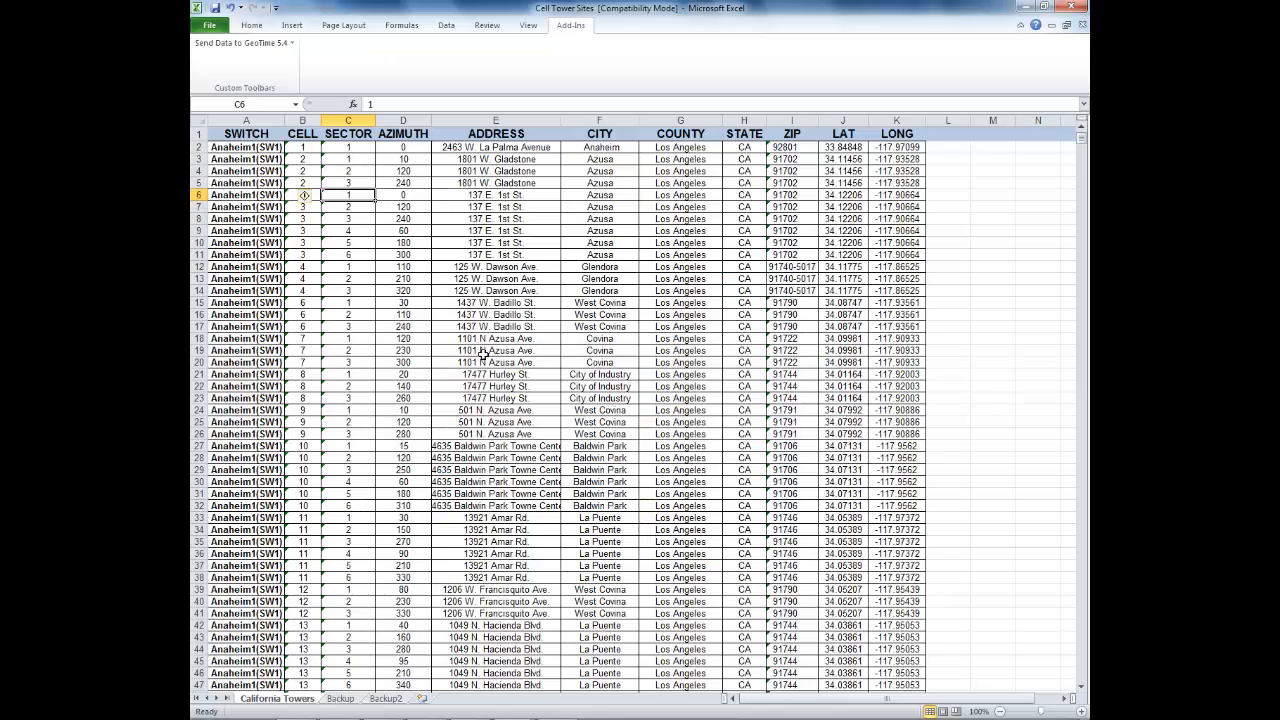
- Import Cell Tower Sites.xls as map features, choosing the California Towers worksheet
left_click(245, 159)
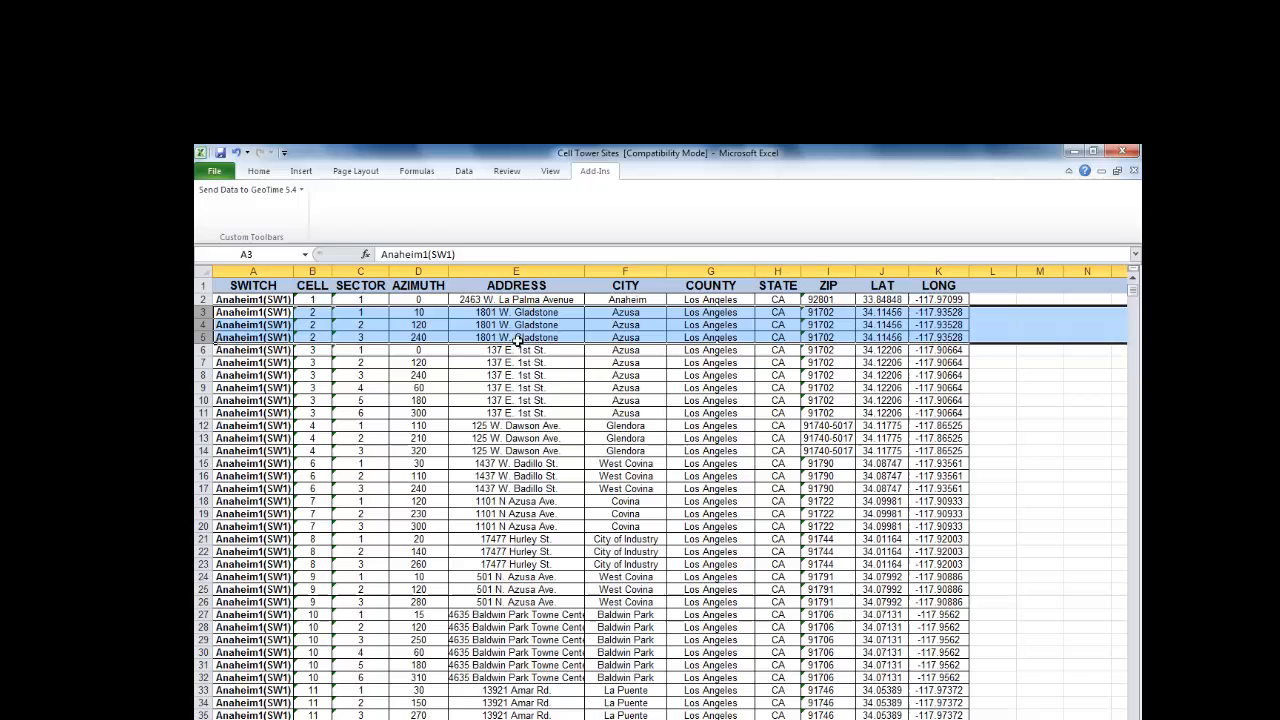
left_click(360, 312)
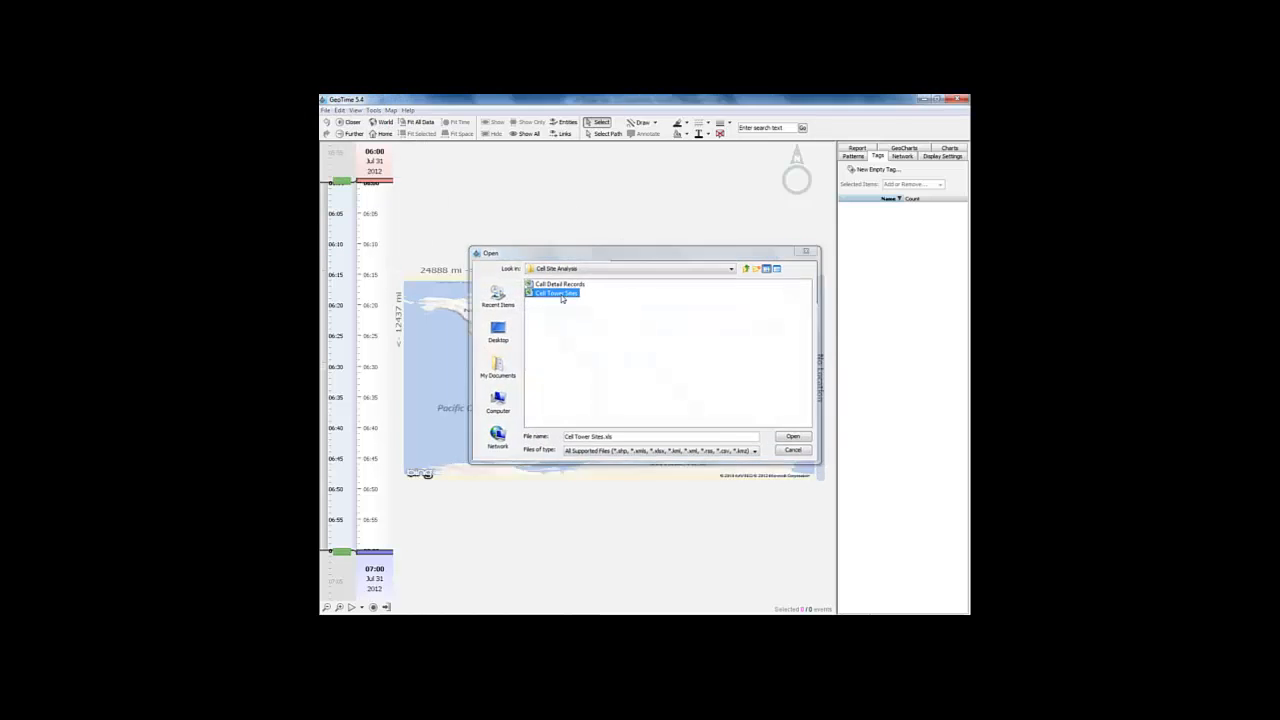
left_click(792, 436)
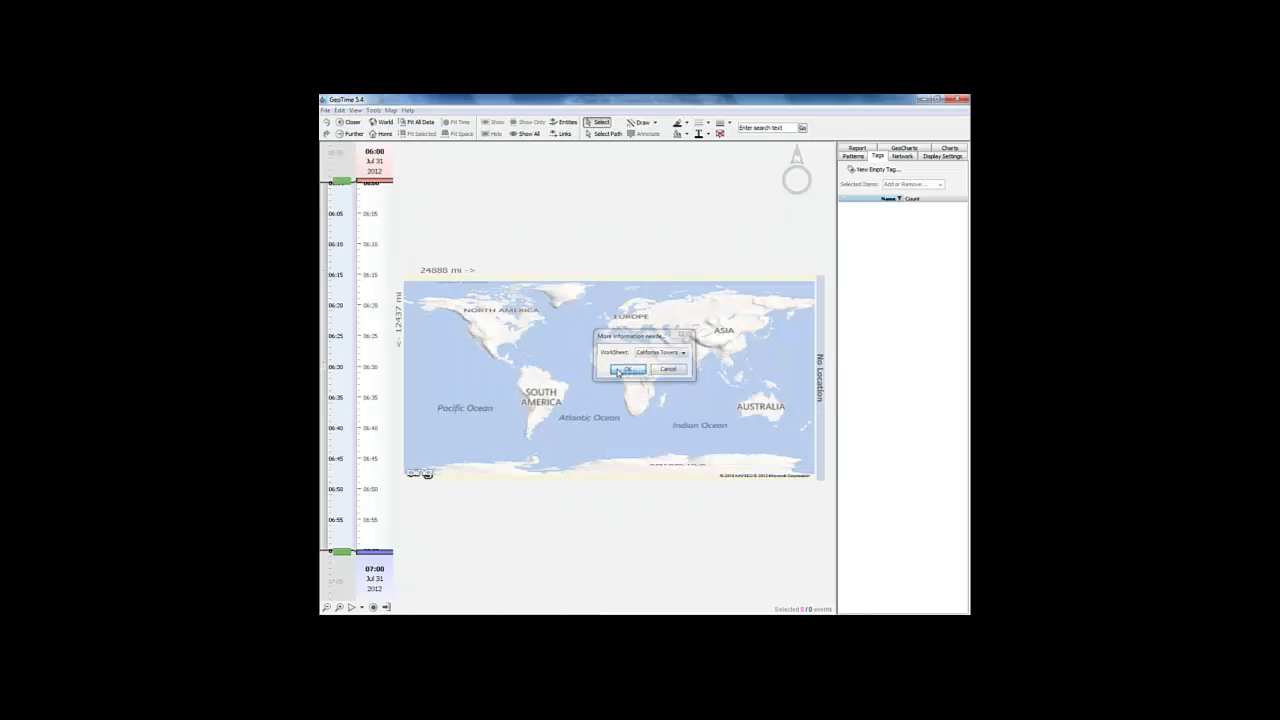
left_click(628, 369)
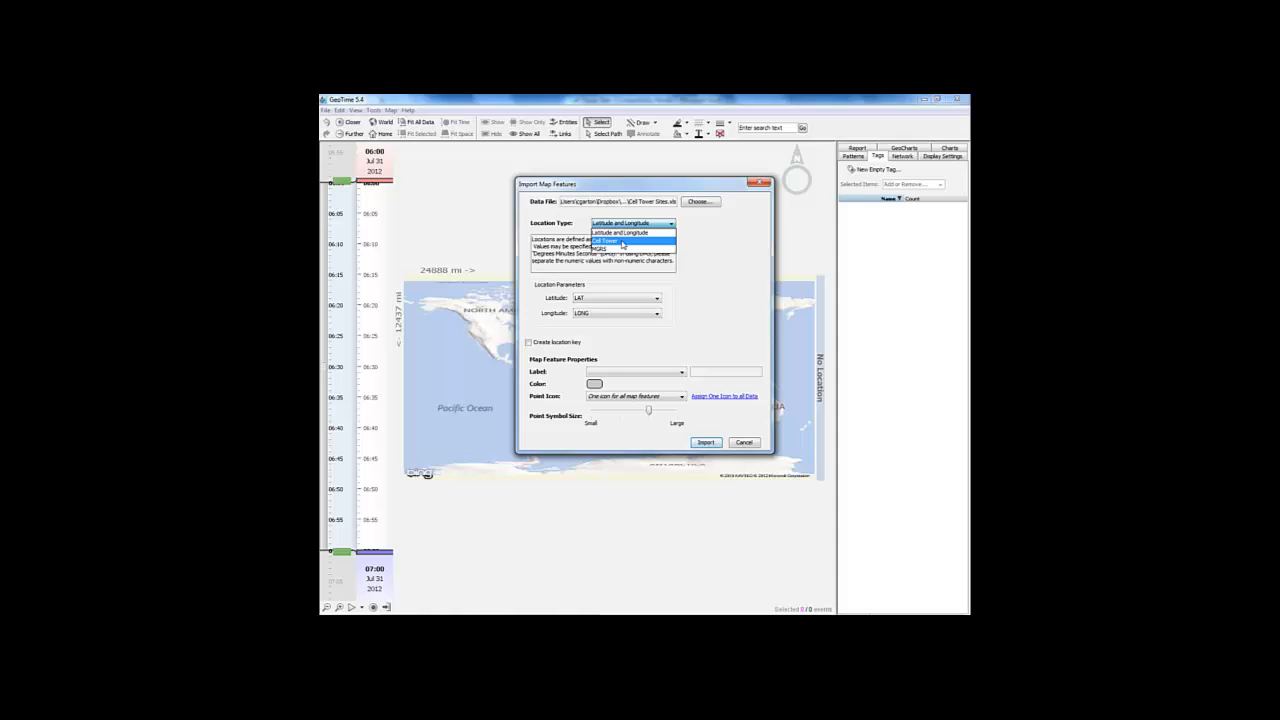
- Set Location Type to Cell Tower with 120-degree beam width and one 1 mi radius for all sectors
left_click(604, 241)
type("1")
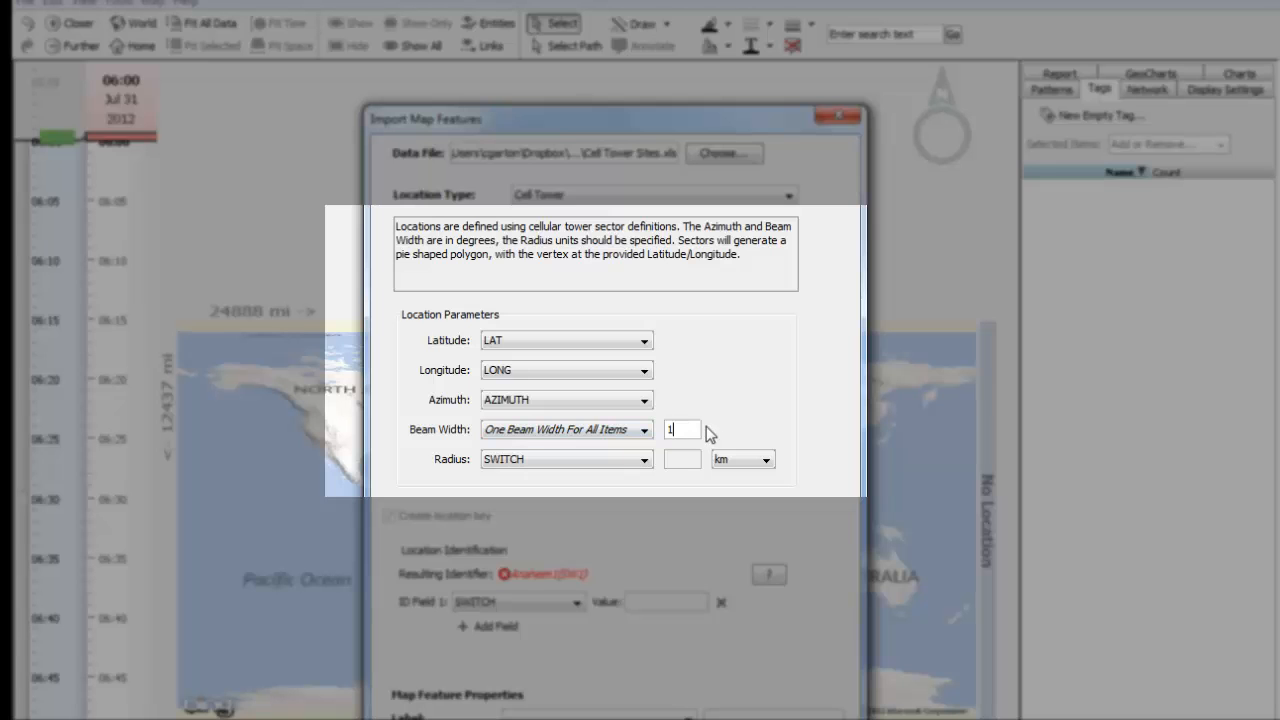
type("20")
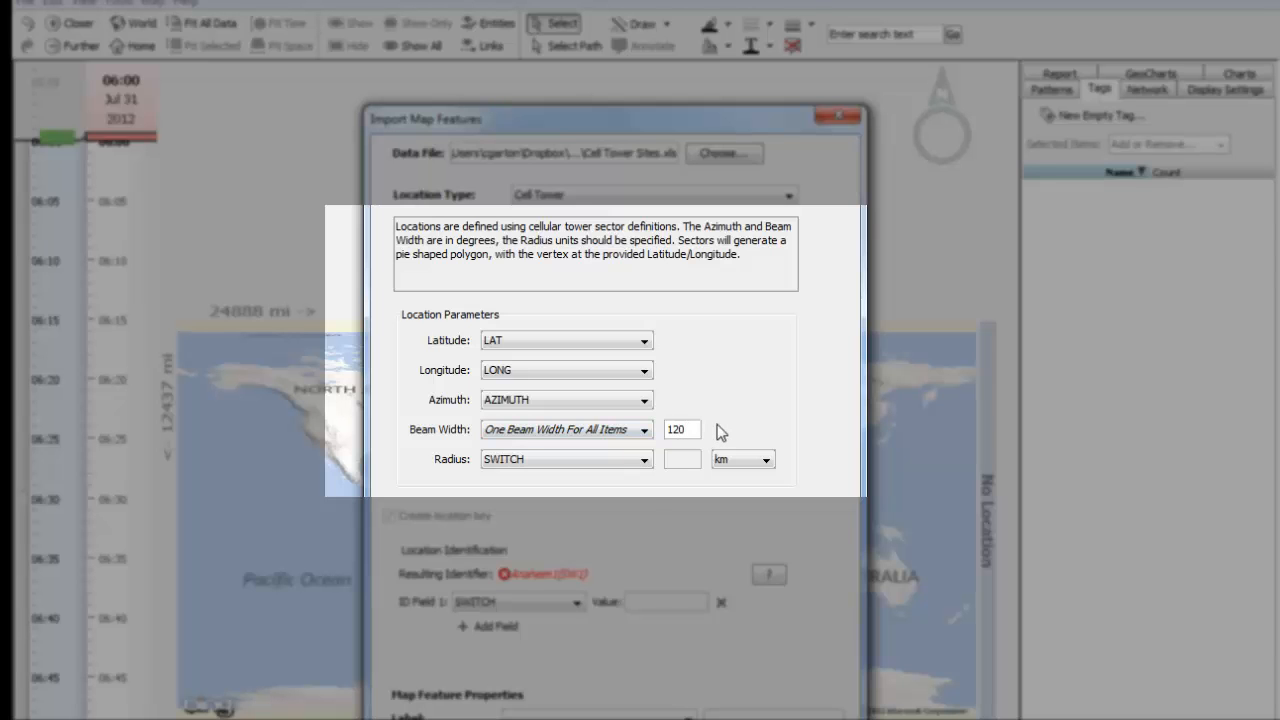
left_click(565, 459)
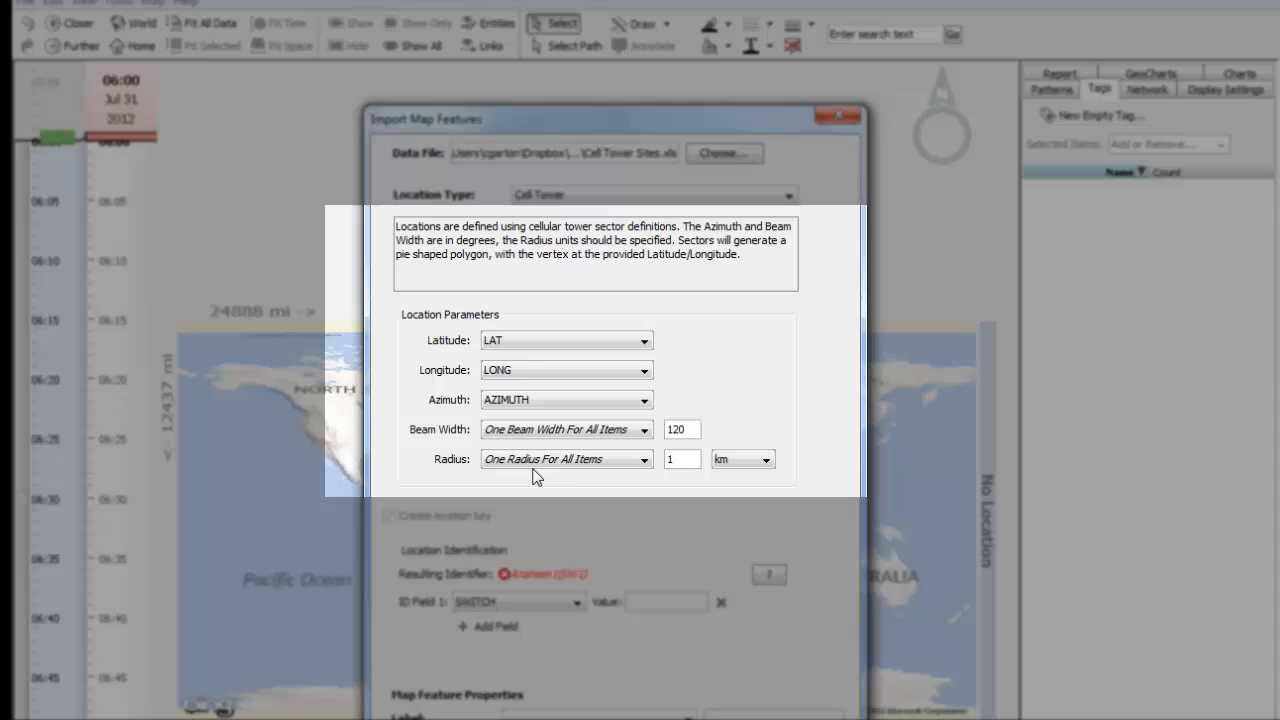
left_click(766, 459)
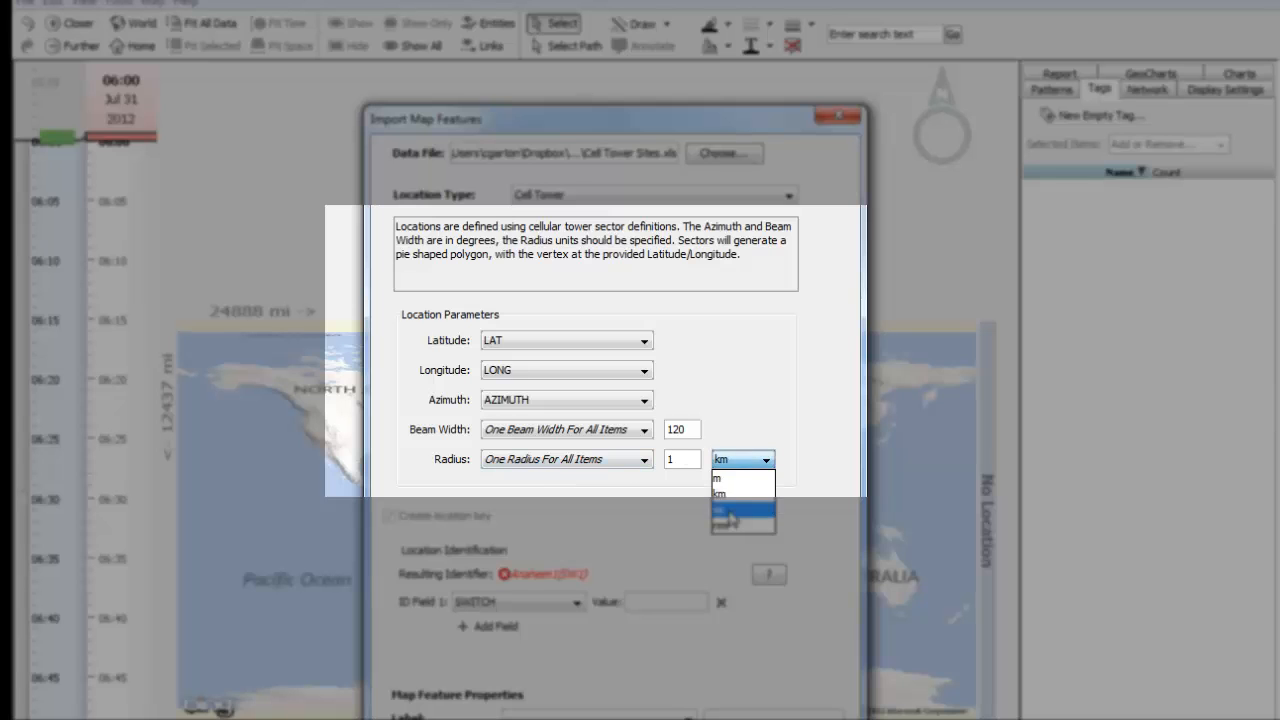
left_click(720, 510)
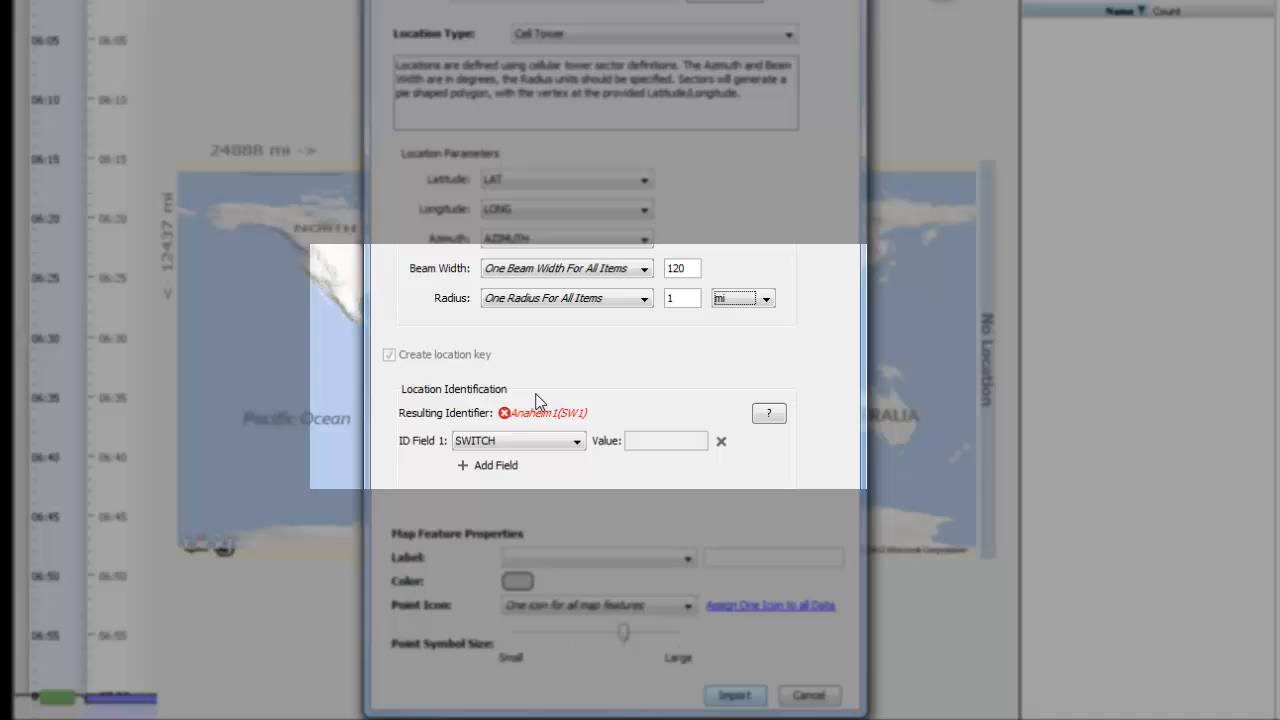
- Add CELL and SECTOR to SWITCH as ID fields, giving keys like Anaheim1(SW1)11
left_click(515, 440)
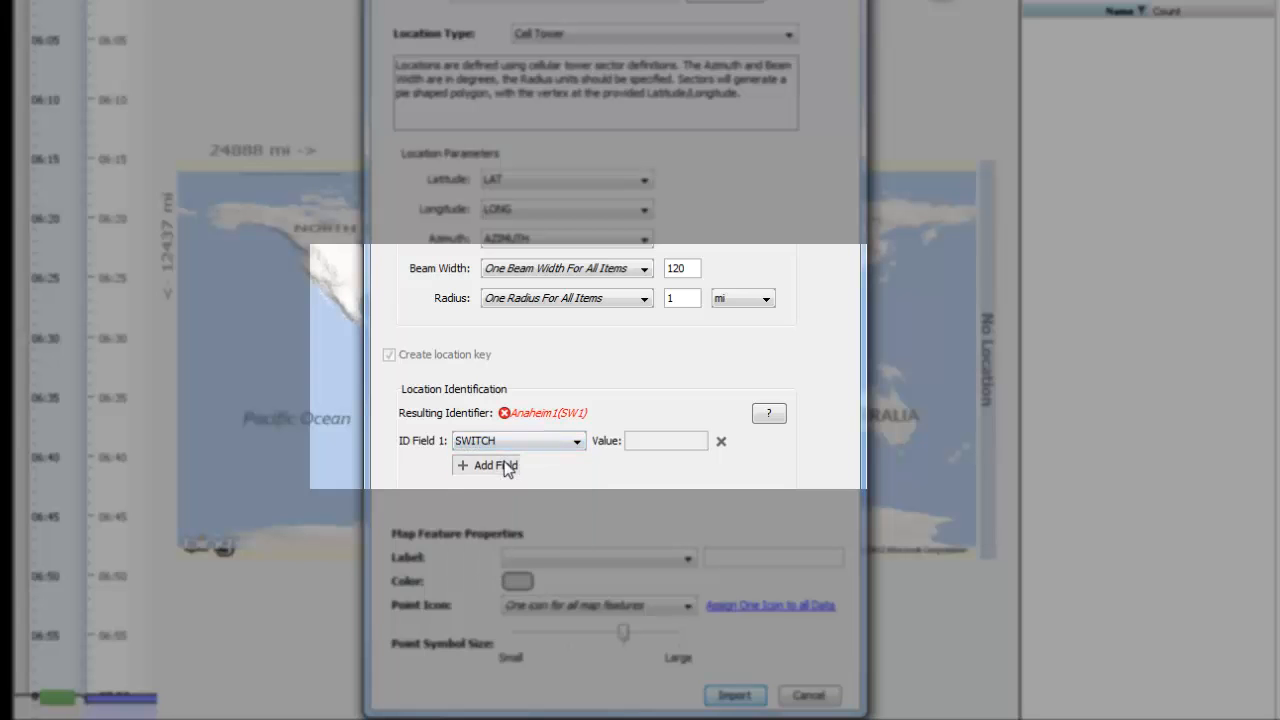
left_click(486, 465)
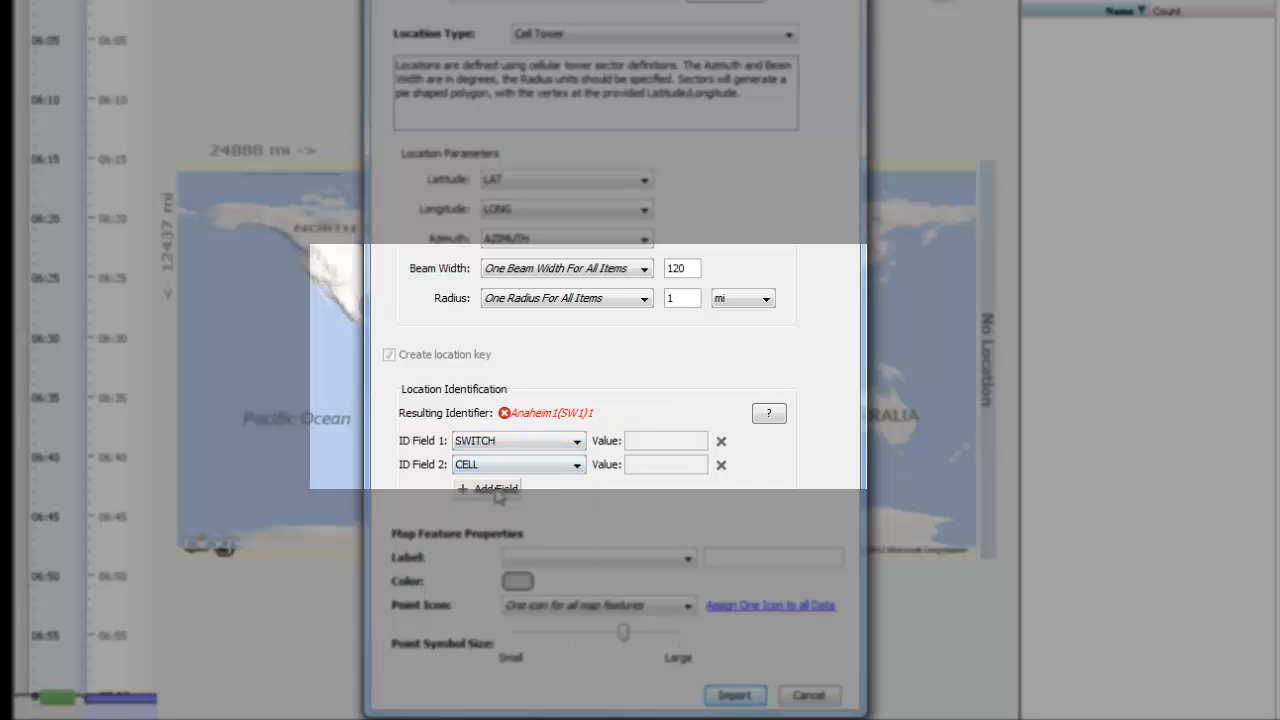
left_click(487, 489)
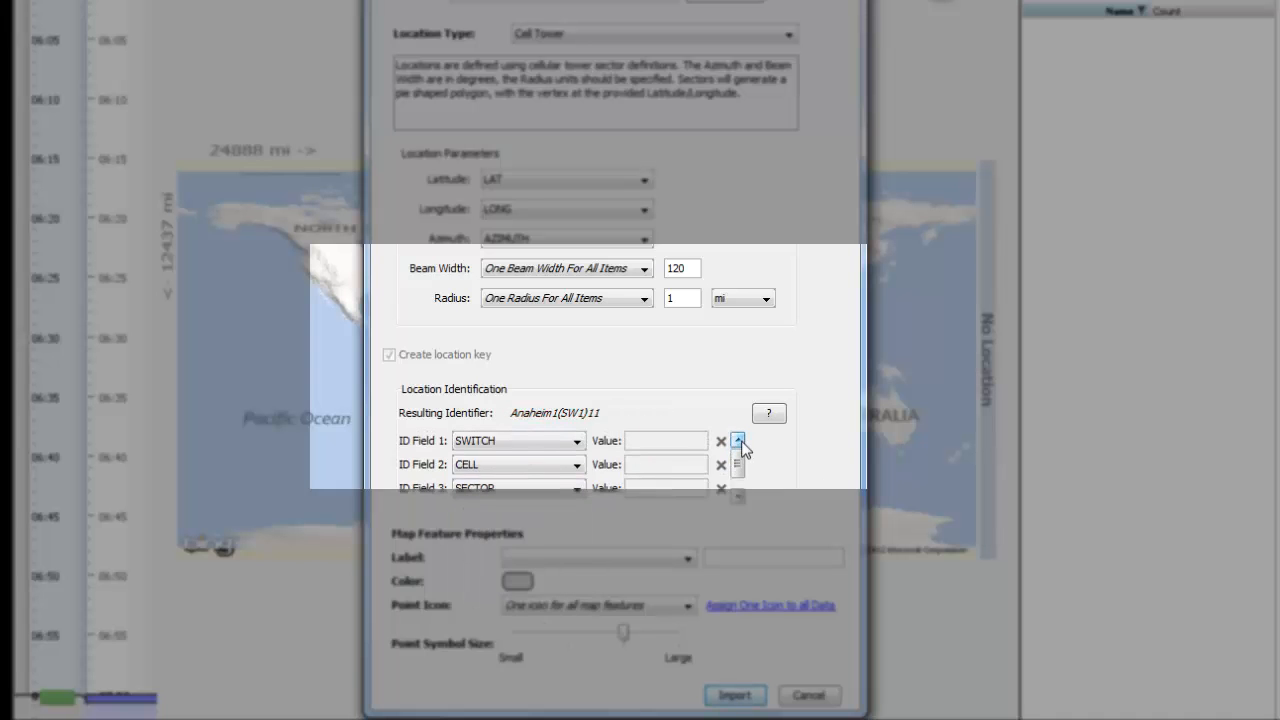
left_click(738, 441)
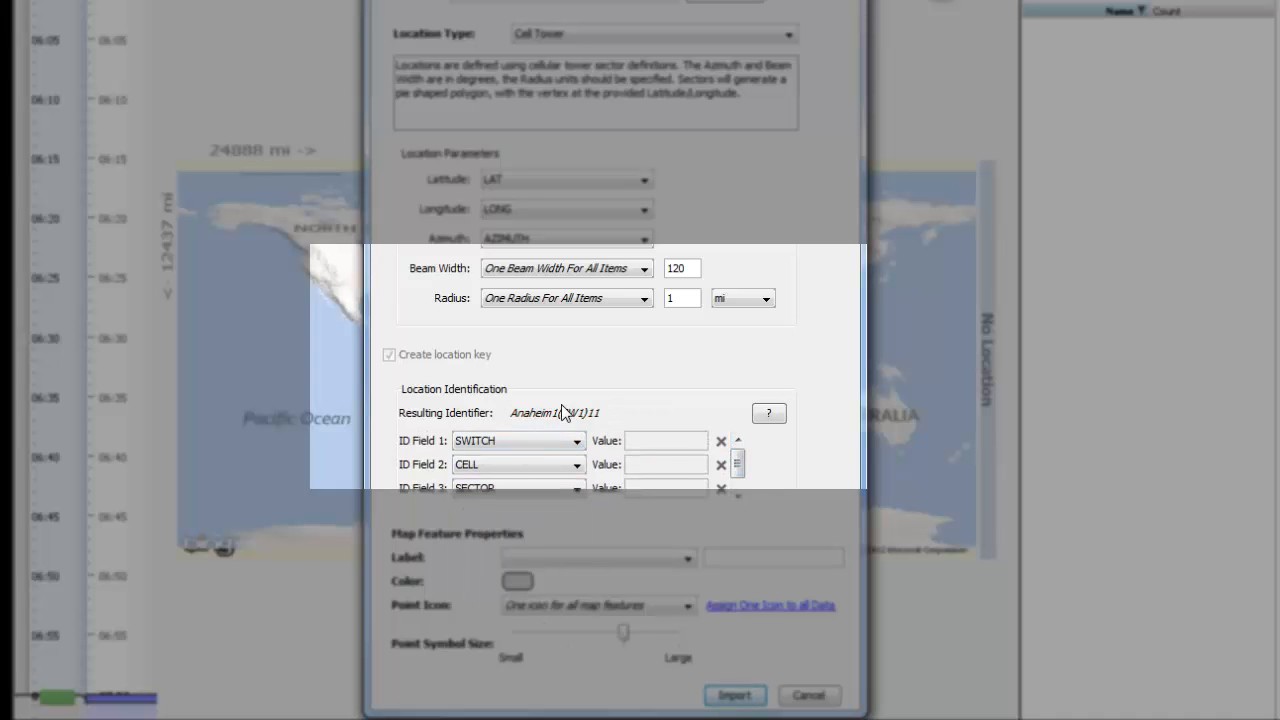
mouse_move(621, 387)
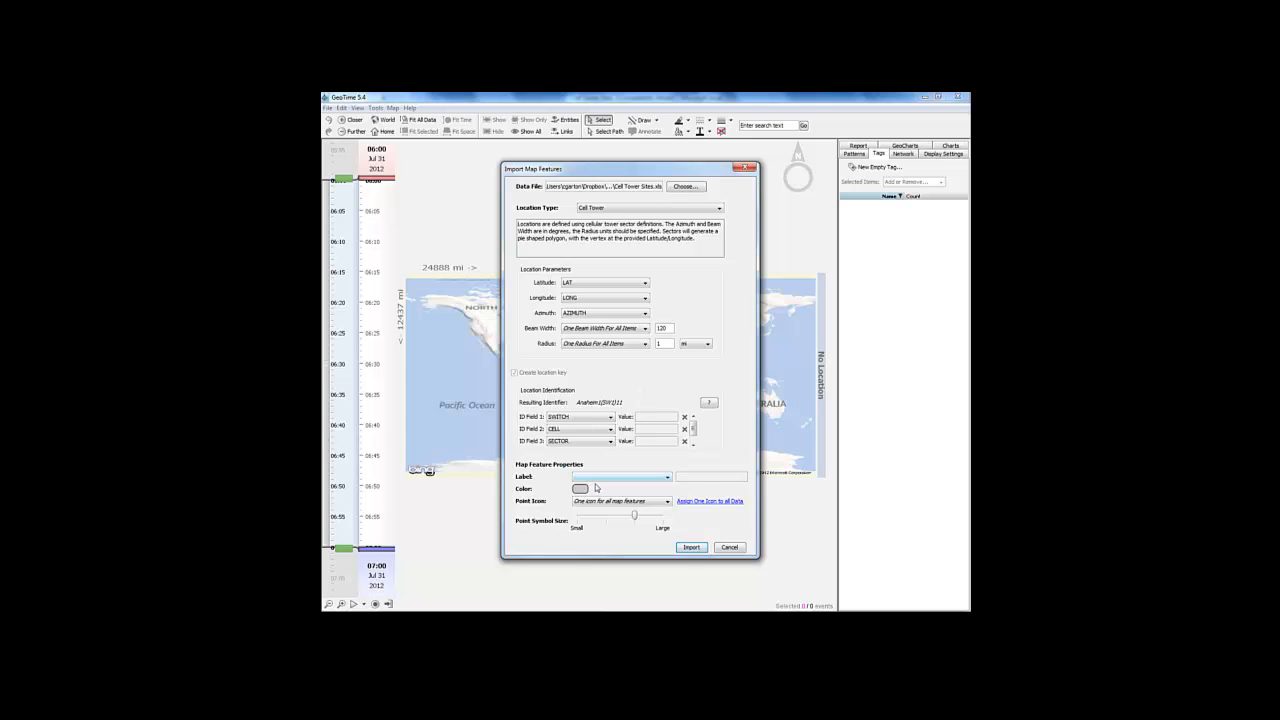
- Colour the tower sectors orange and import them onto the map
left_click(581, 488)
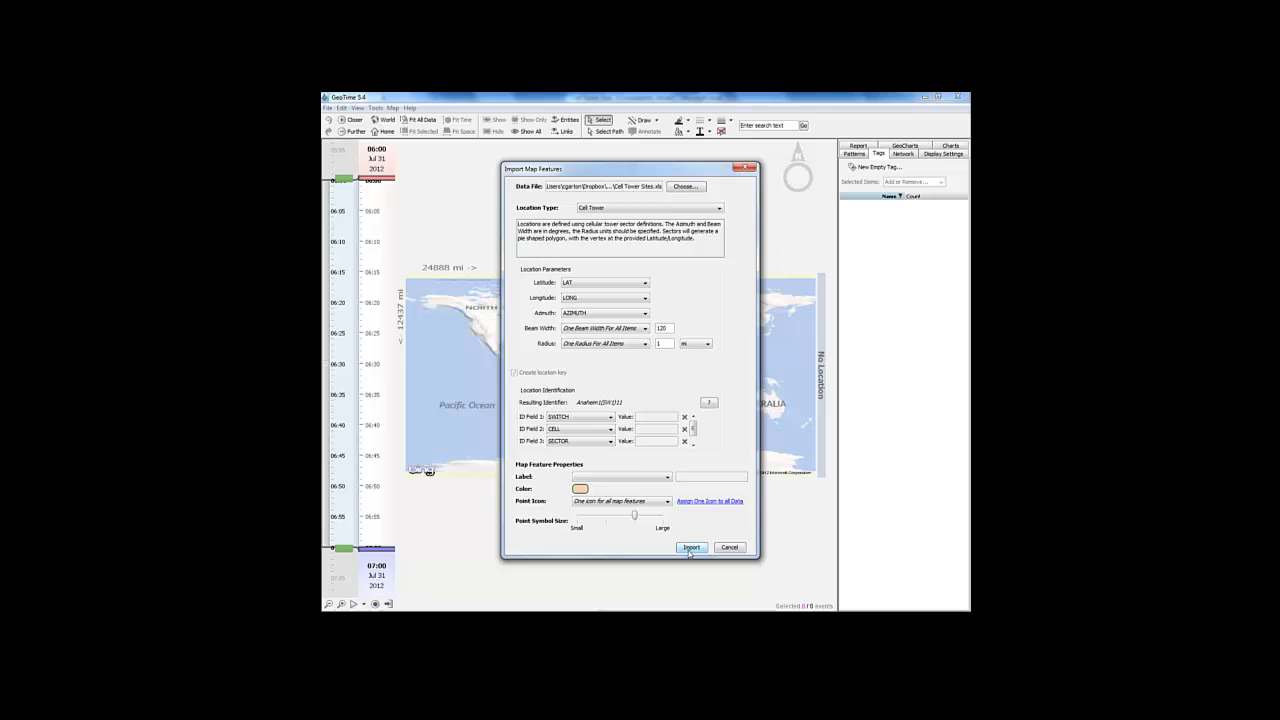
left_click(691, 547)
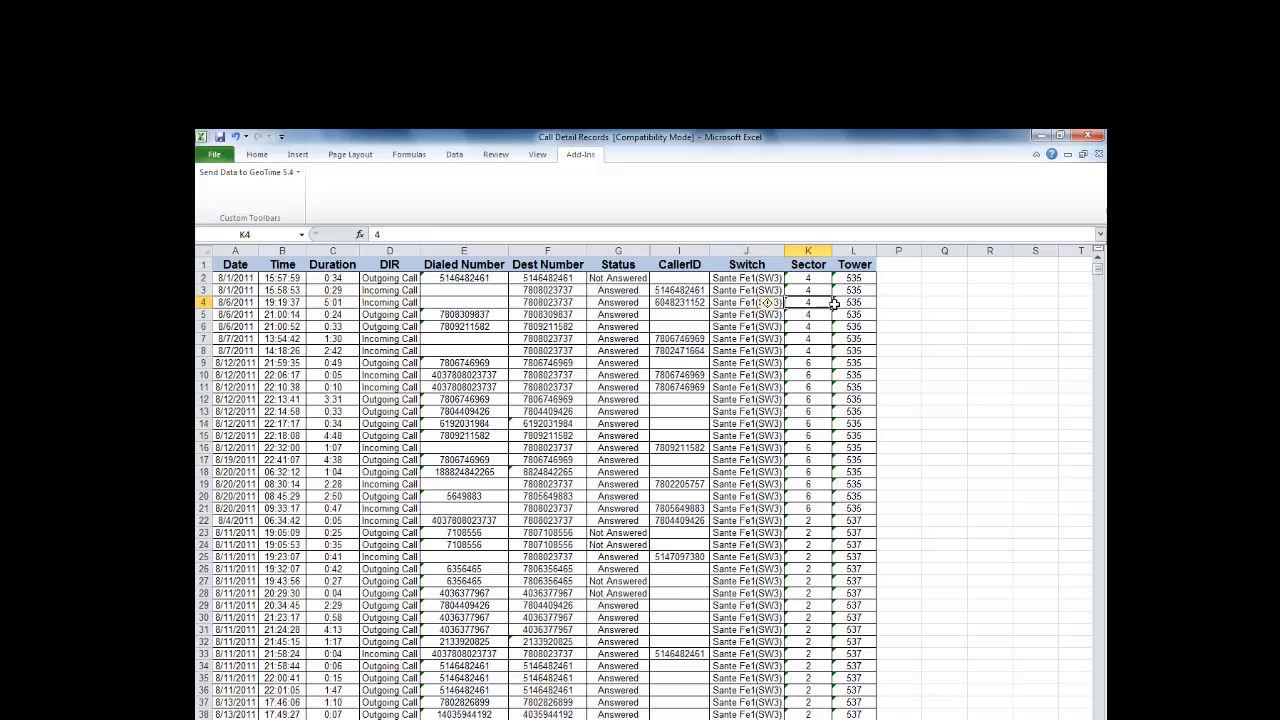
- From the Add-Ins tab, send the Call Detail Records worksheet to GeoTime 5.4
left_click(853, 302)
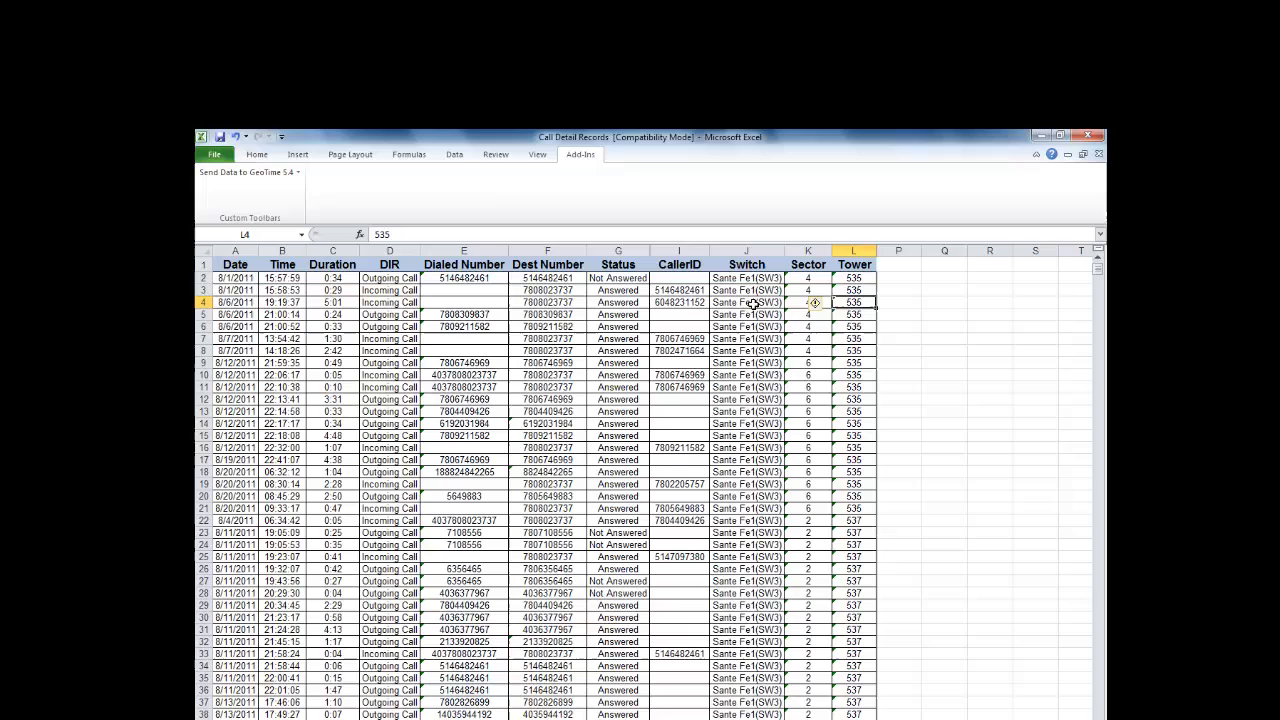
left_click(248, 172)
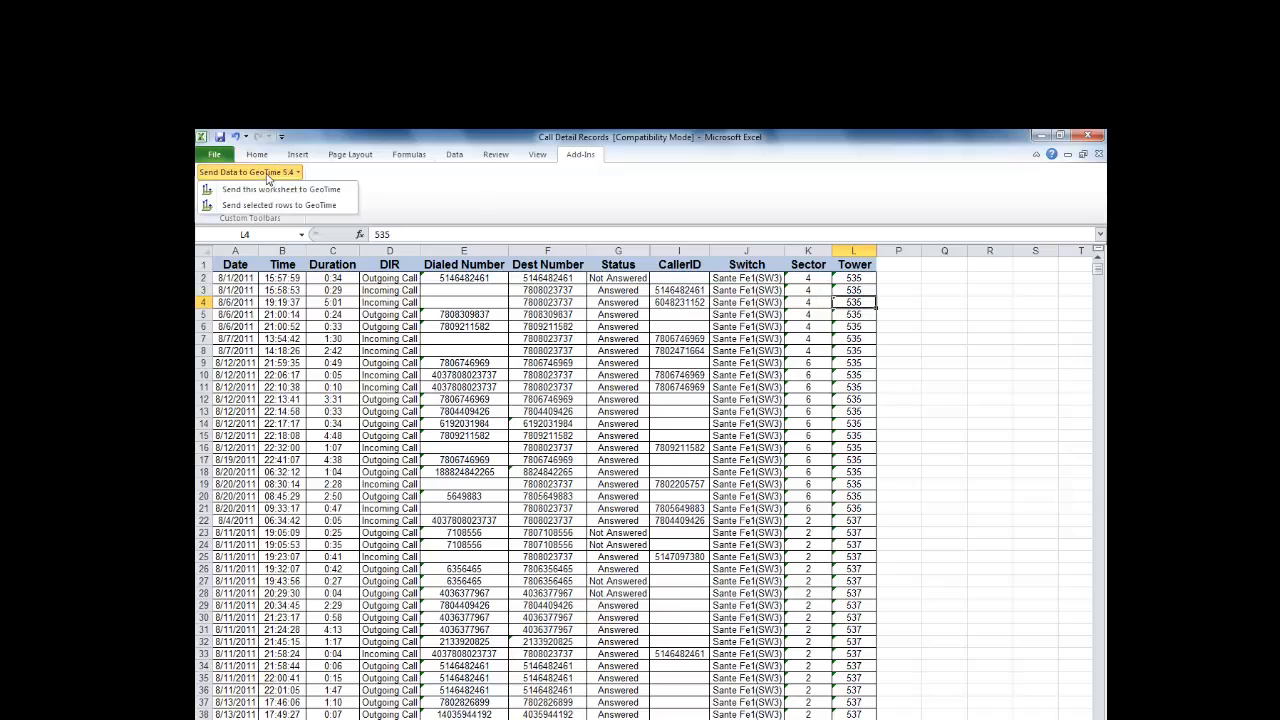
left_click(285, 189)
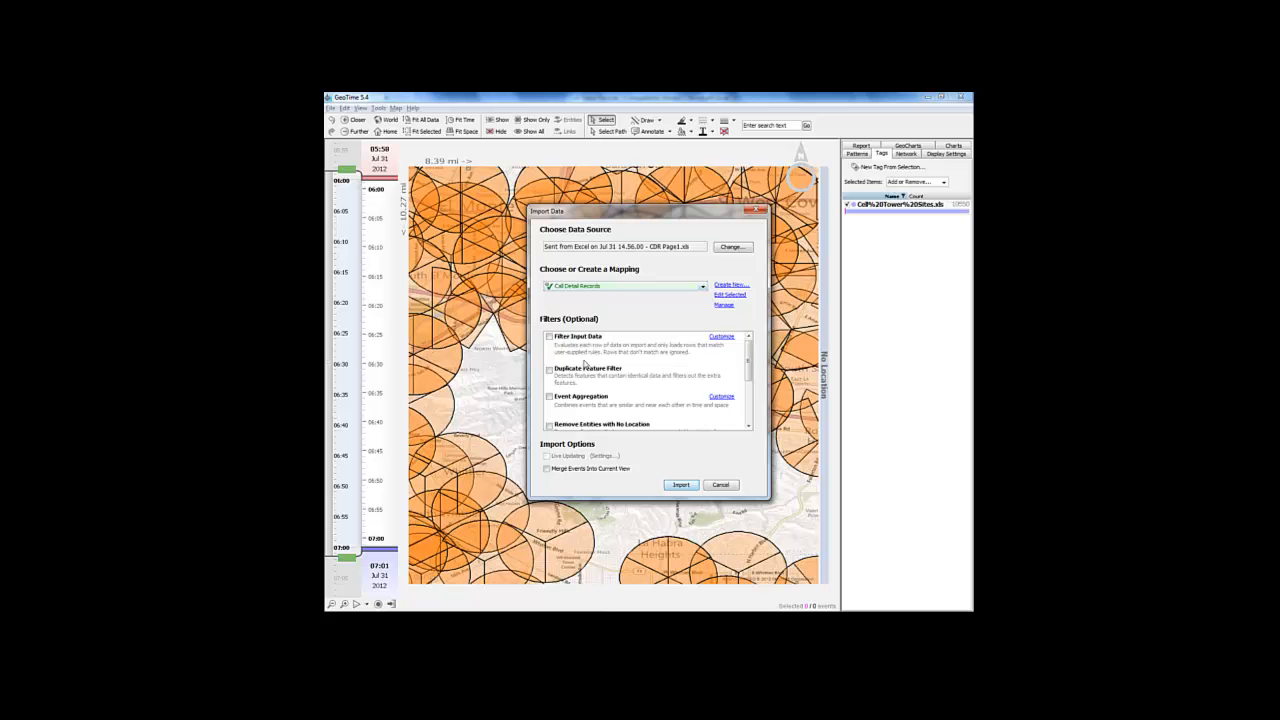
- Import the call records keeping the existing Call Detail Records mapping
left_click(681, 485)
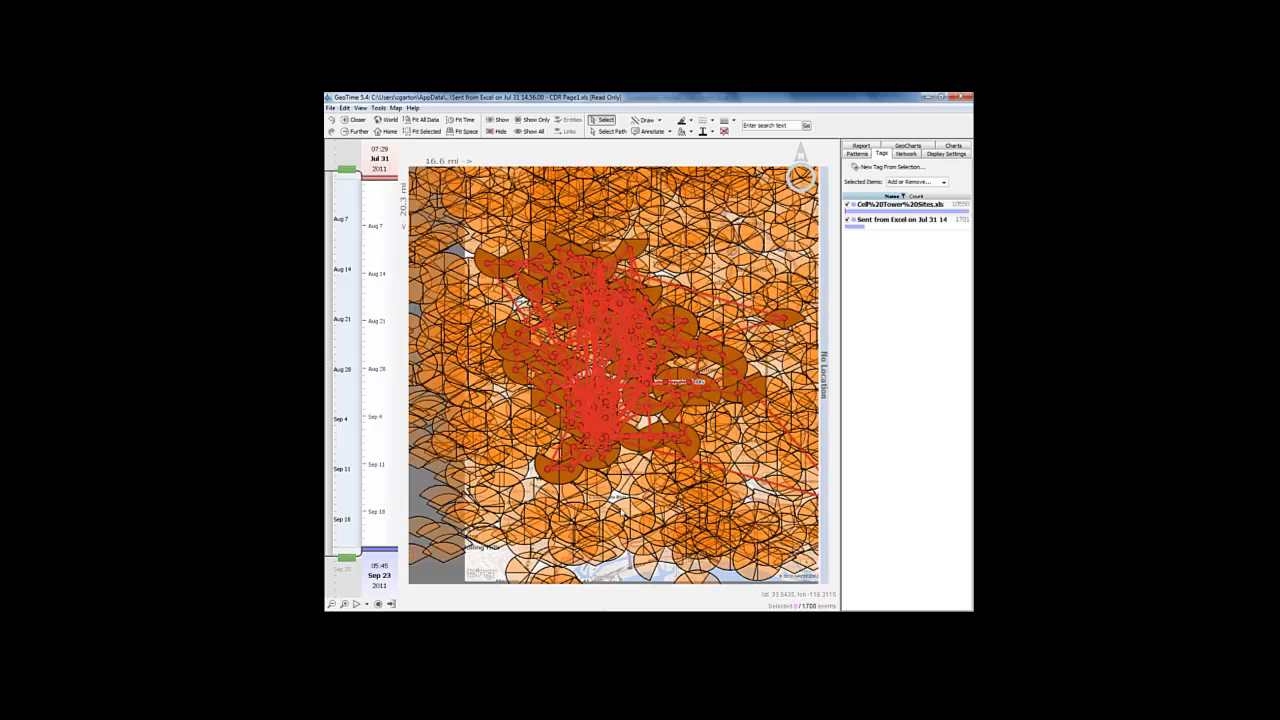
- Narrow the time range to Aug 7–12, 2011 and view the calls as a 3D path
left_click(360, 107)
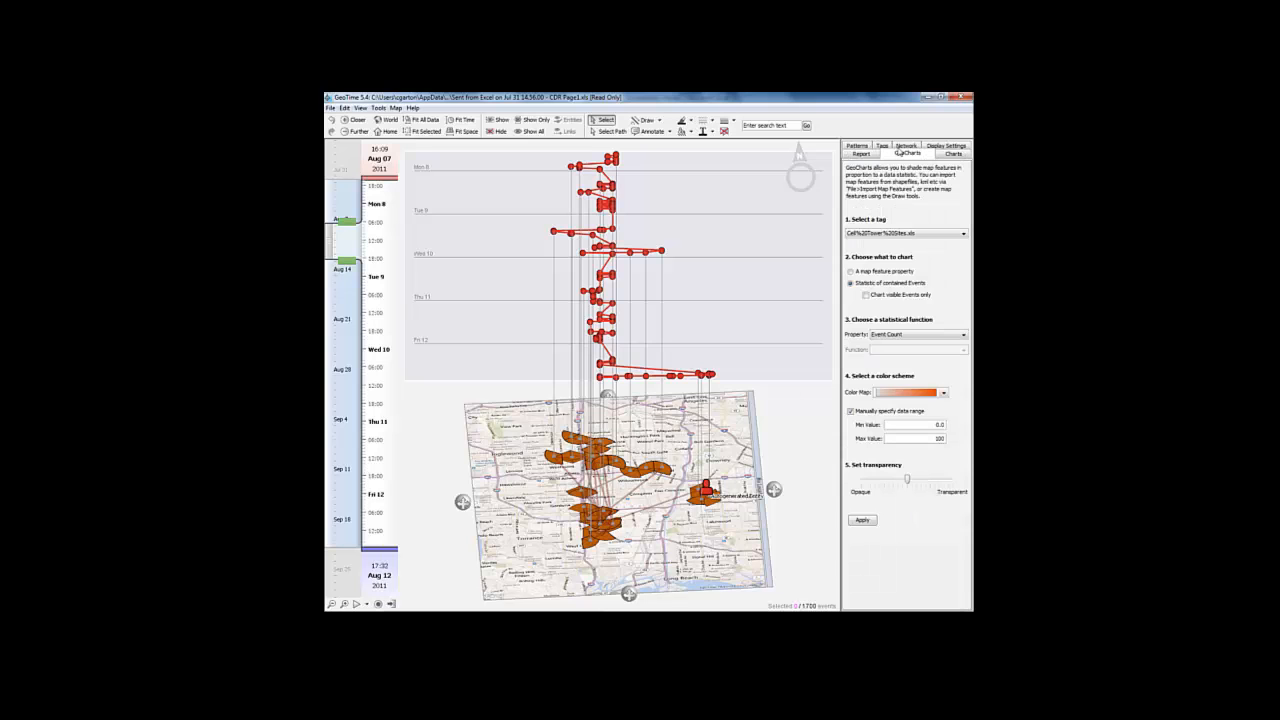
- Apply an orange Event Count GeoChart to the tower sectors, then return to the data tags list
left_click(862, 520)
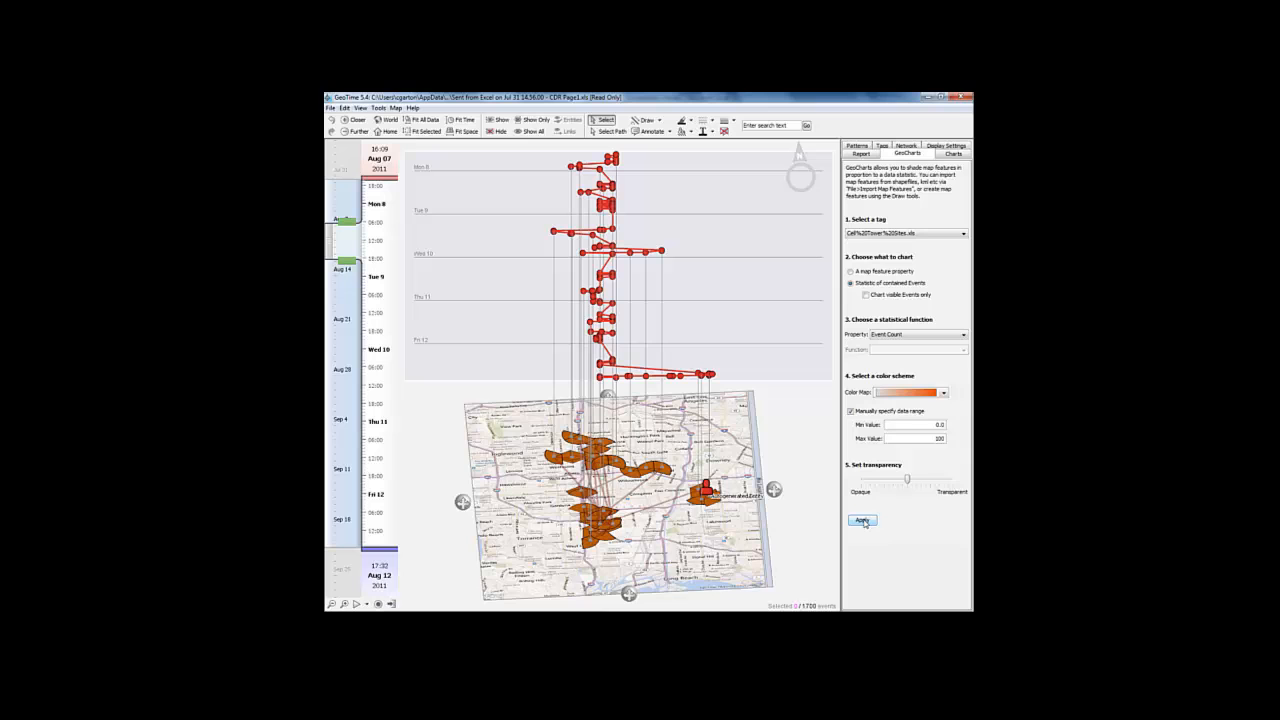
left_click(862, 521)
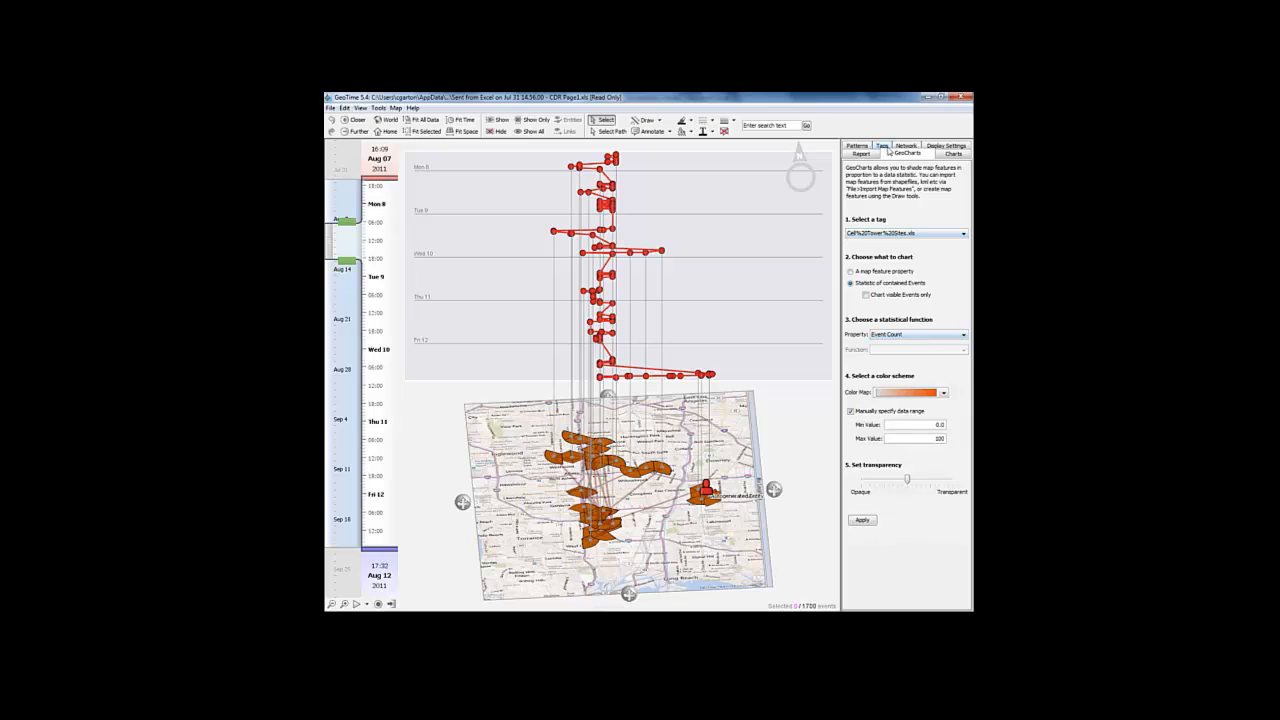
left_click(881, 146)
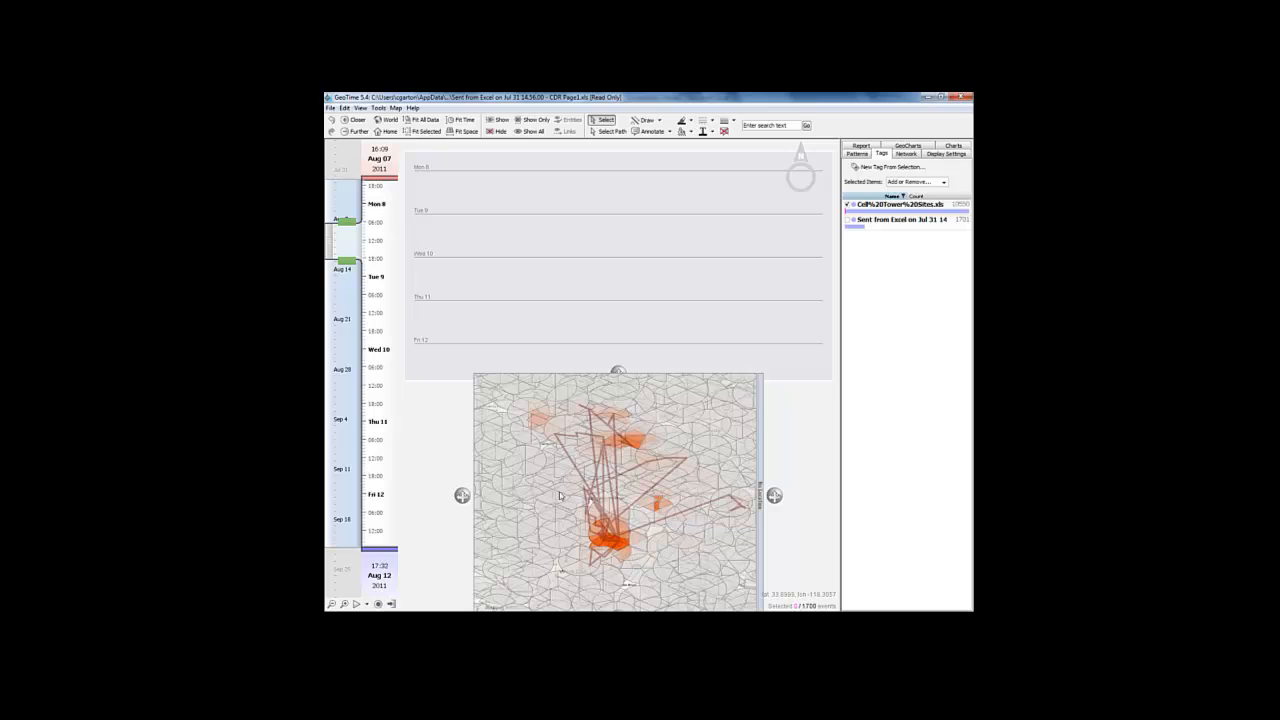
mouse_move(750, 429)
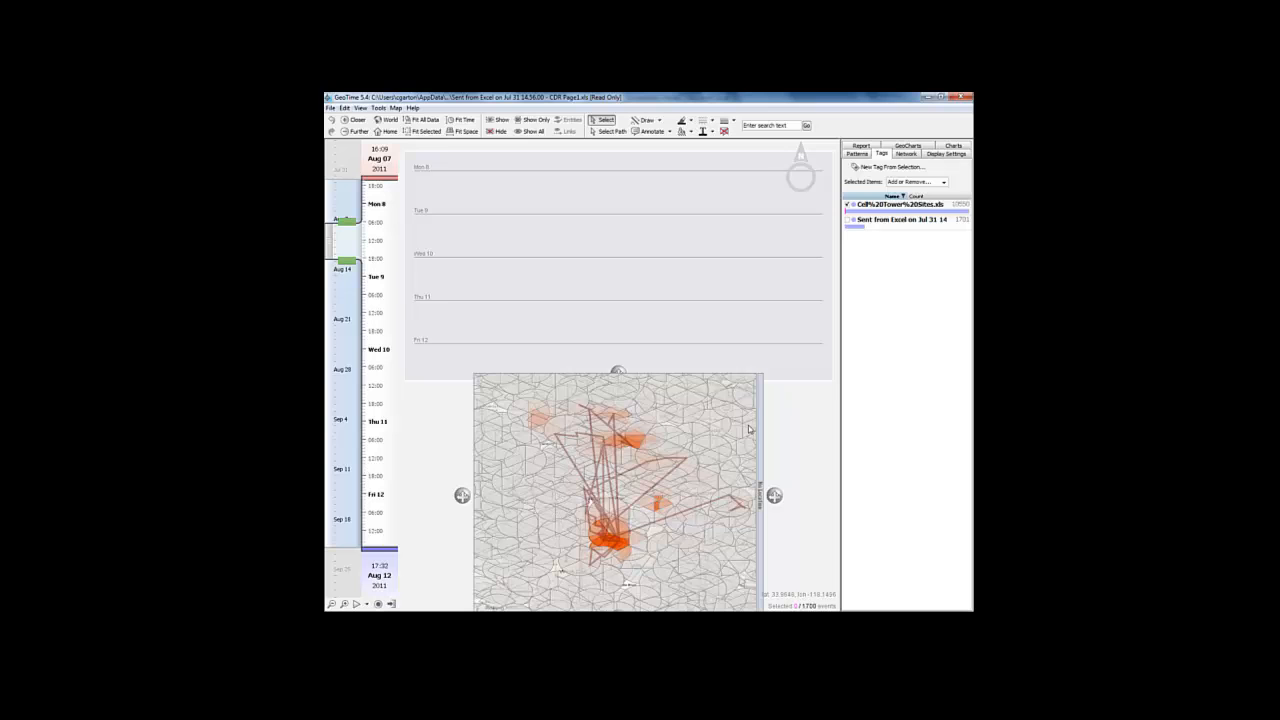